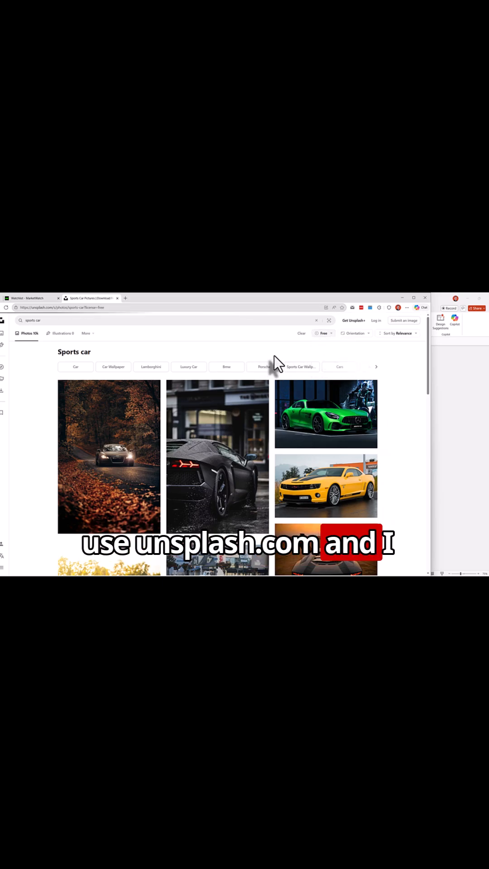
Choose the dark red sports car photo from the Unsplash search results
scroll(down, 3)
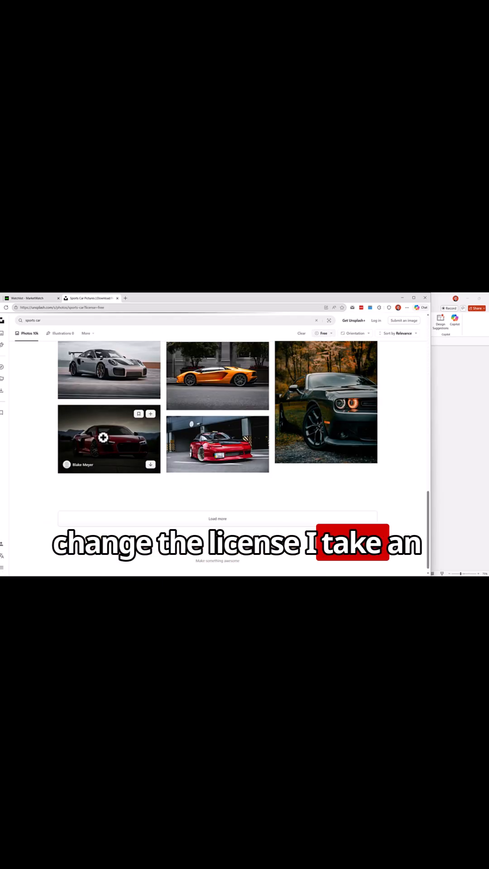
click(109, 438)
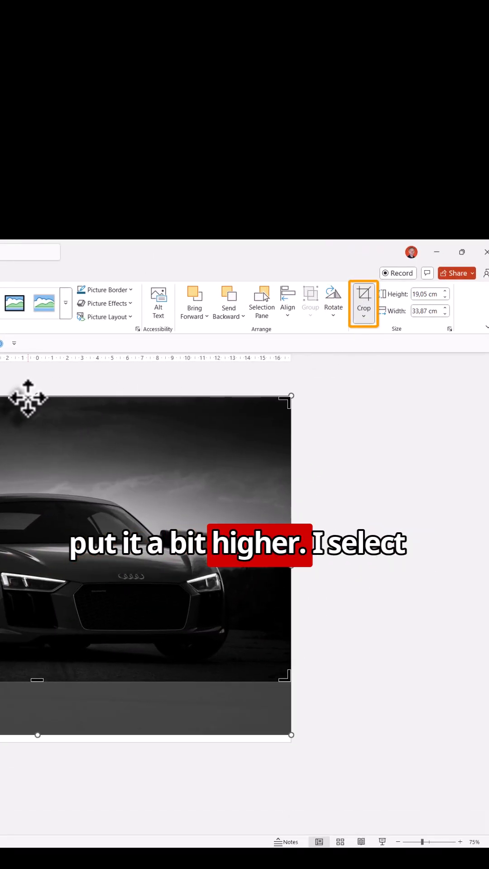
Shift the grayscale car photo higher within the wide crop band across the slide top
drag(36, 400, 36, 458)
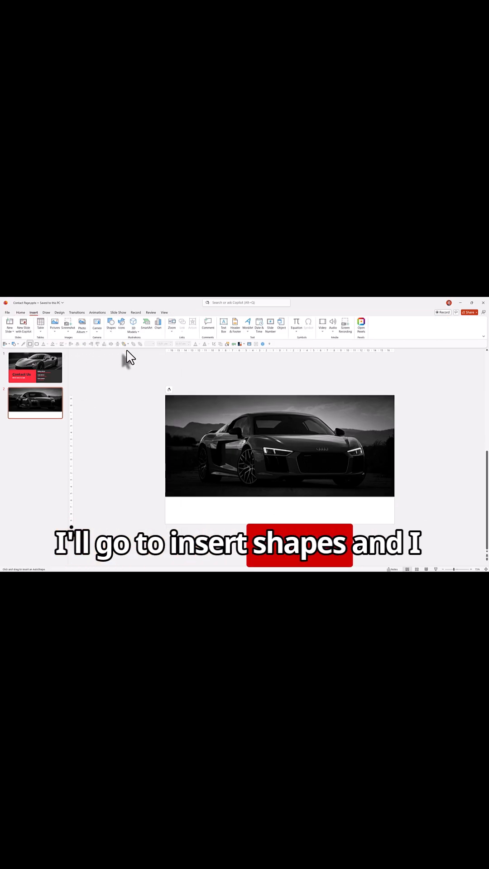
Draw a rectangle beneath the car photo and give the left one a custom red fill
drag(165, 452, 285, 525)
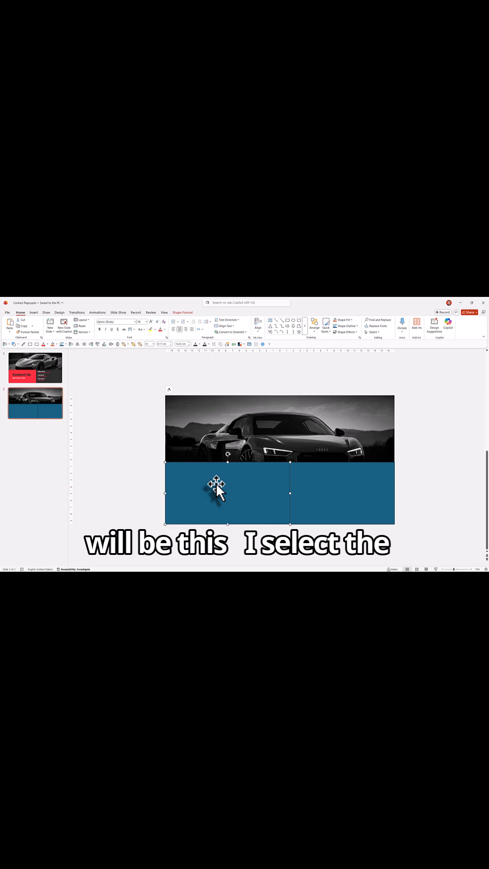
click(182, 312)
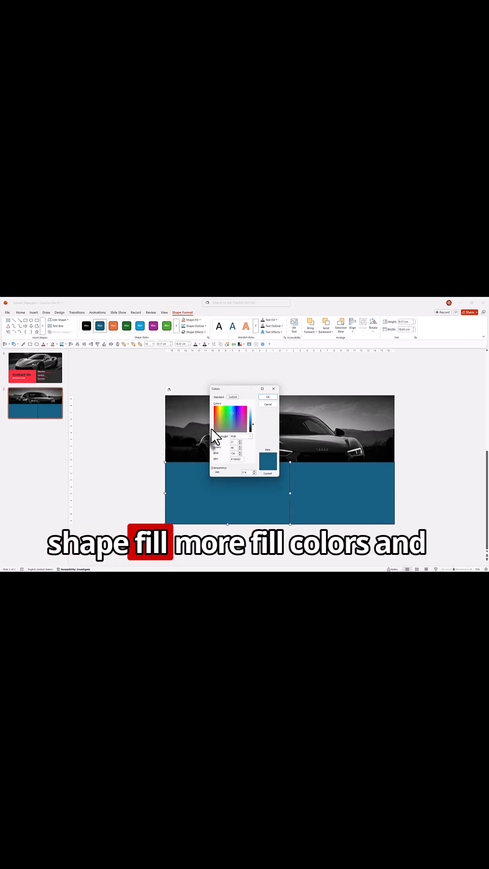
click(268, 396)
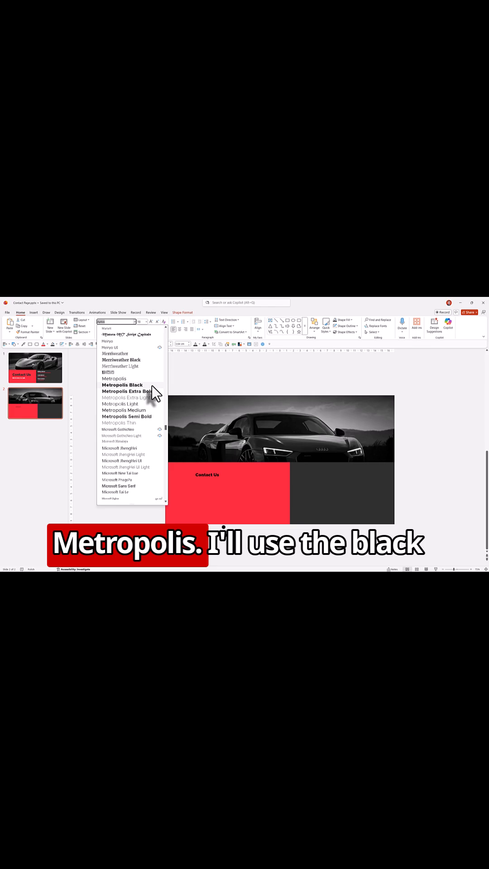
Set the heading to Metropolis Black, the subtitle to Metropolis Light, and recolour the subtitle
click(123, 384)
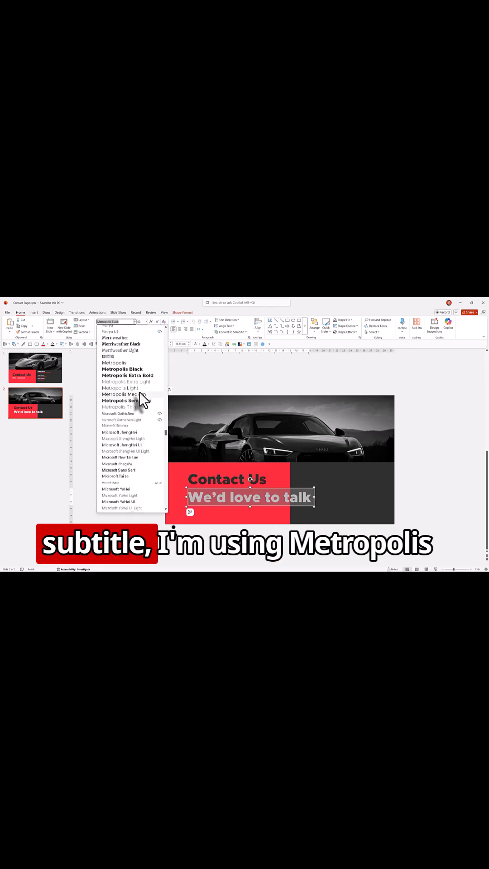
click(120, 387)
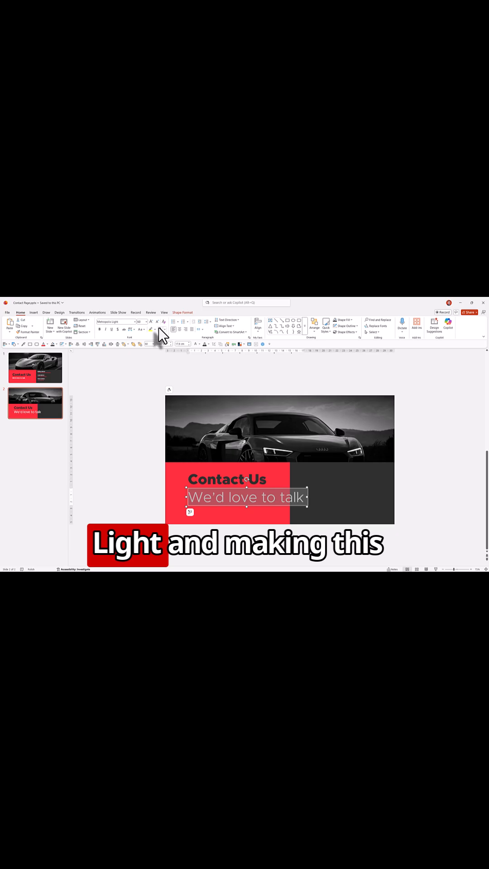
click(157, 322)
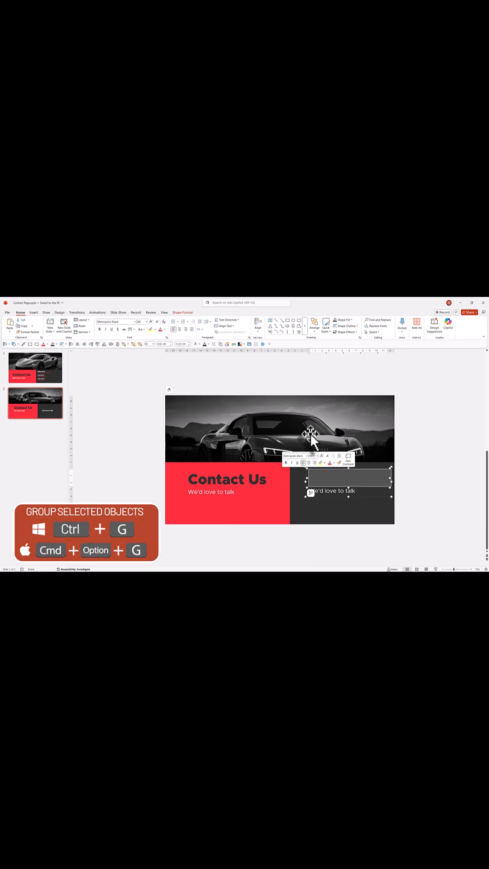
Recolour the copied Contact Us heading on the dark gray block
click(333, 462)
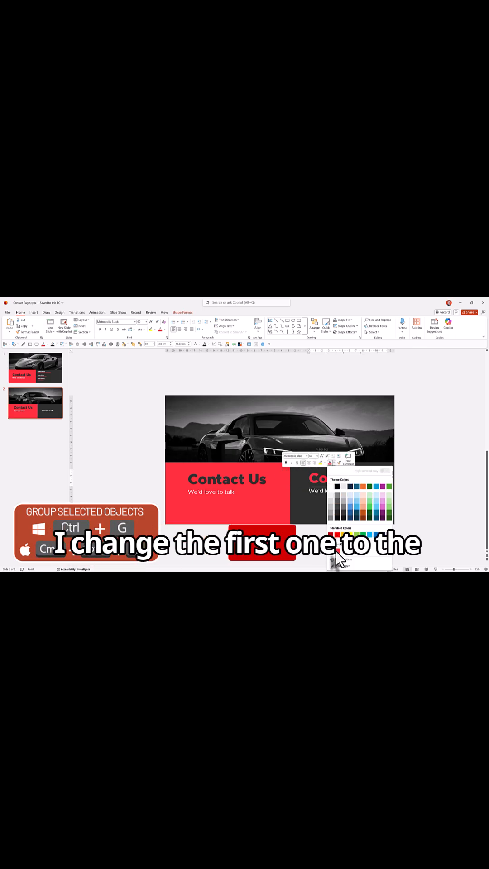